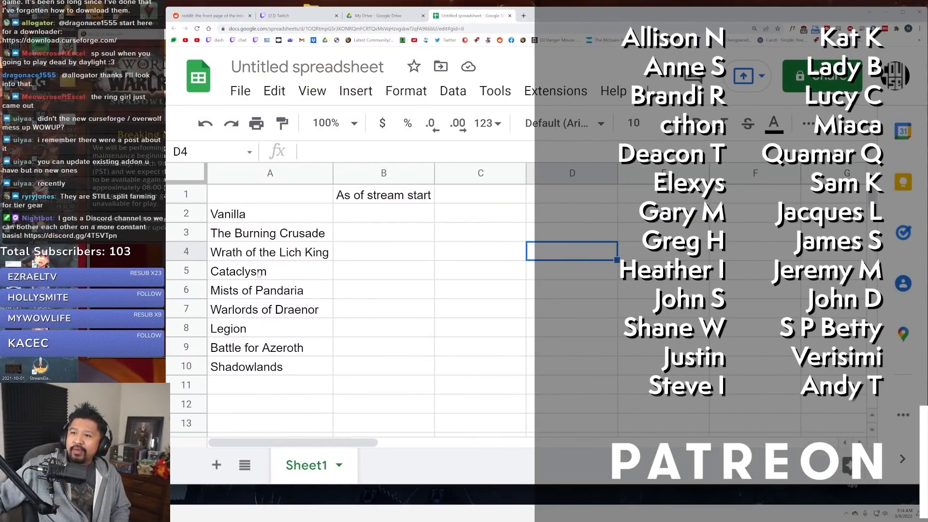
Enter the first stream-start rankings, giving Vanilla 9 and The Burning Crusade 8.
left_click(383, 367)
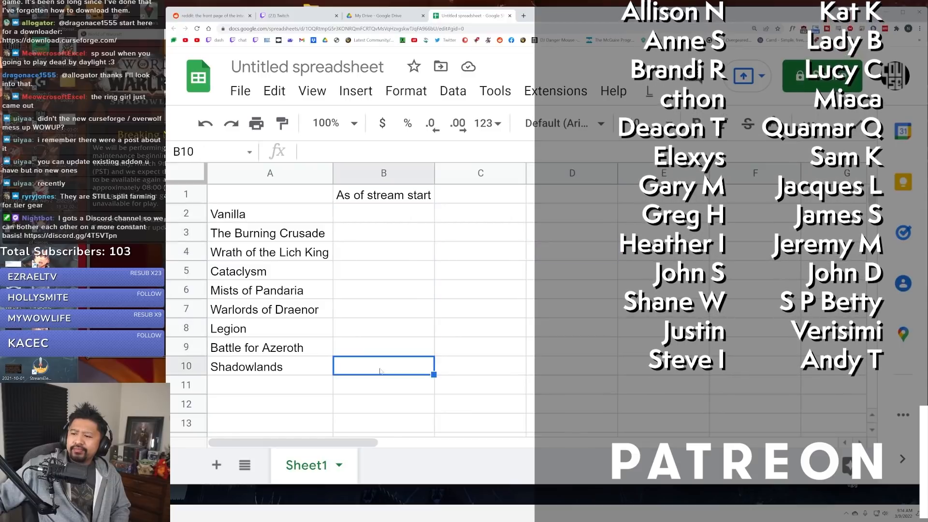
left_click(383, 329)
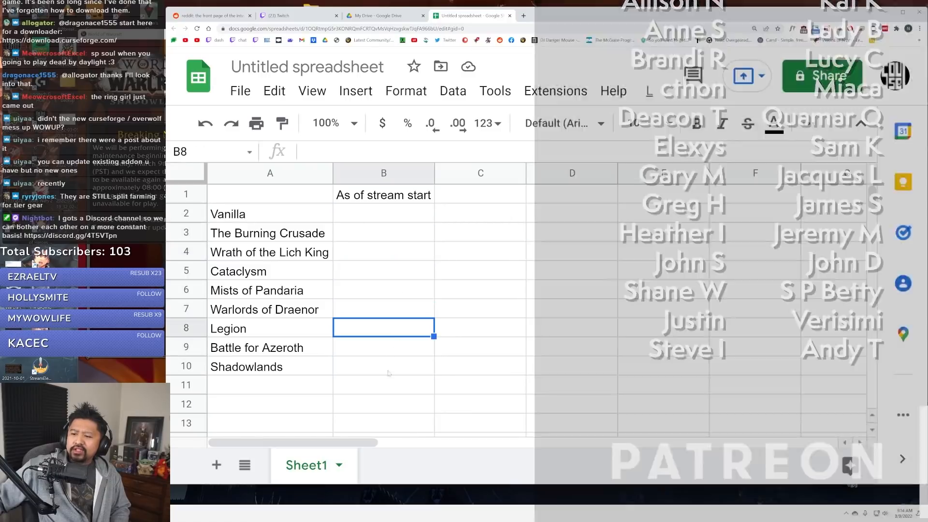
left_click(383, 214)
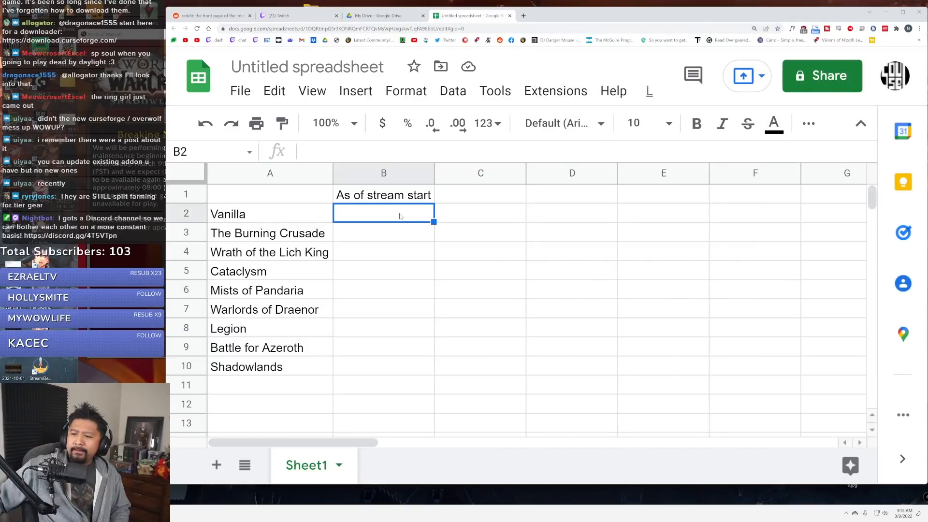
left_click(480, 193)
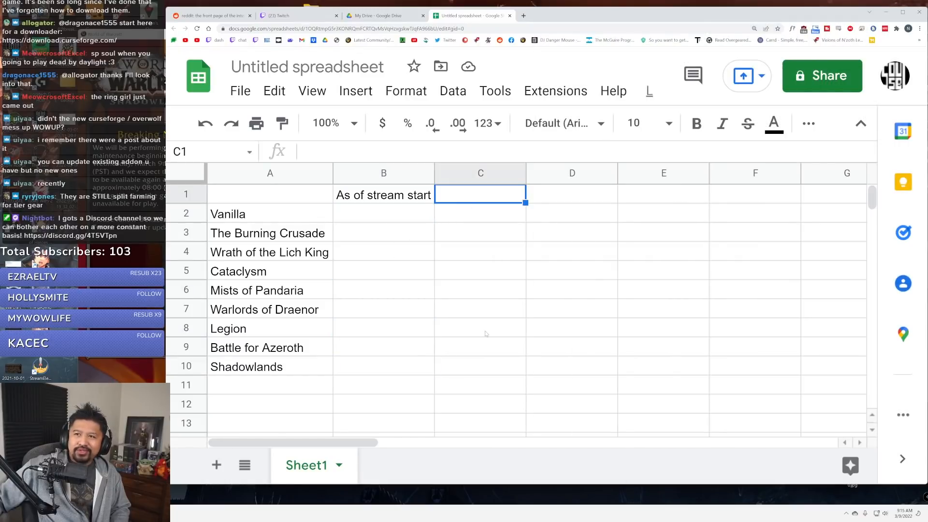
left_click(480, 270)
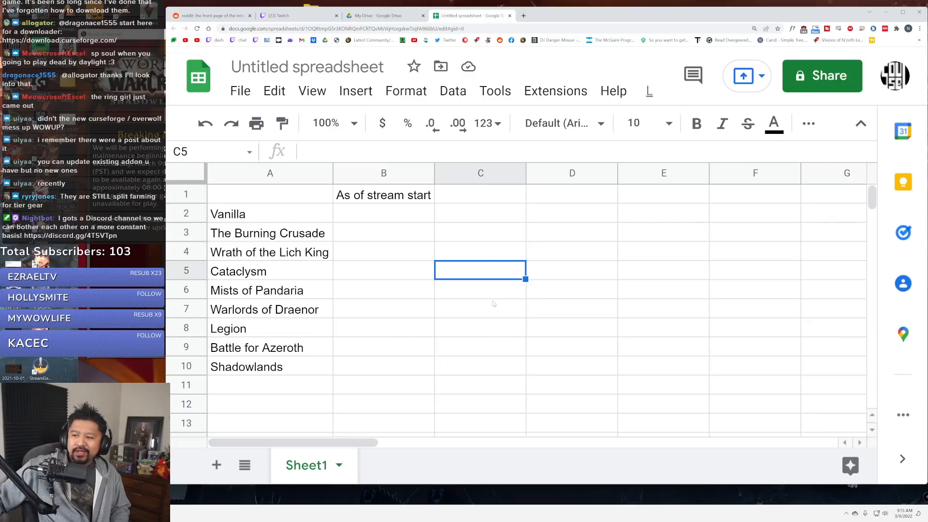
left_click(479, 251)
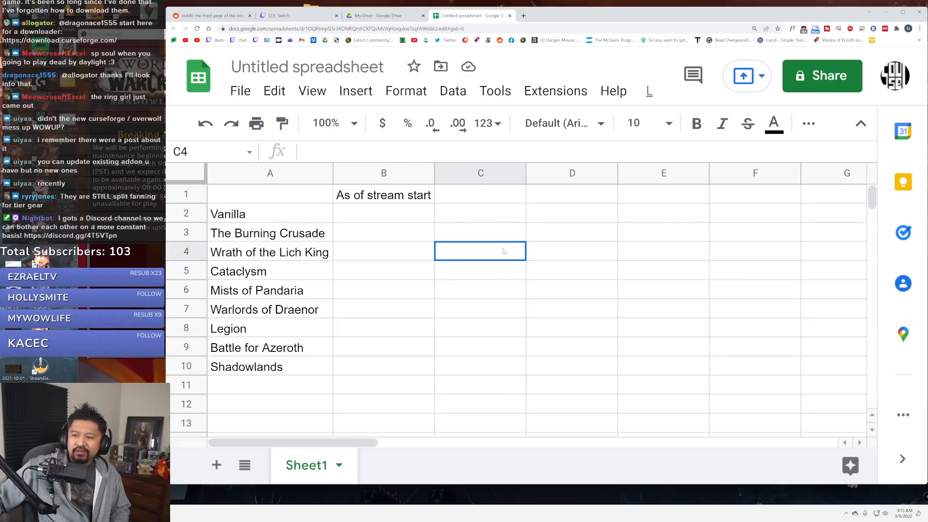
type("9")
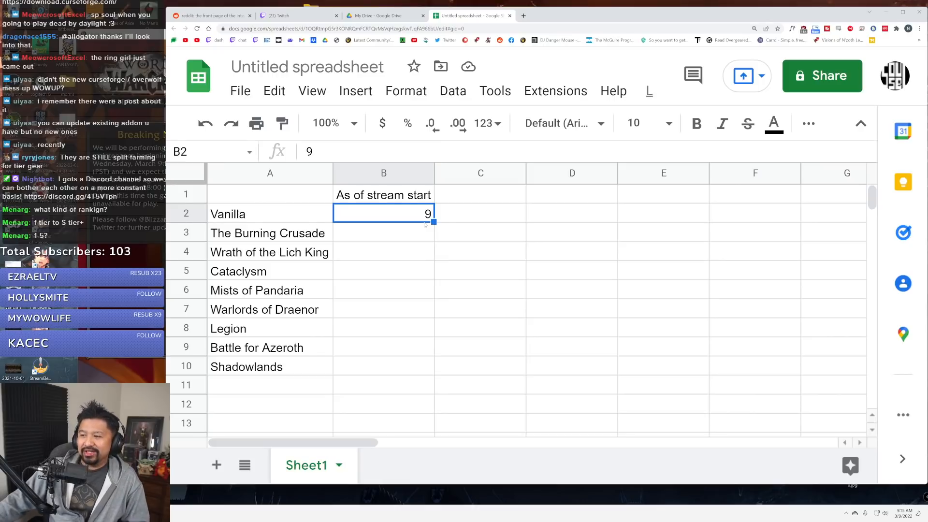
mouse_move(468, 213)
type("8")
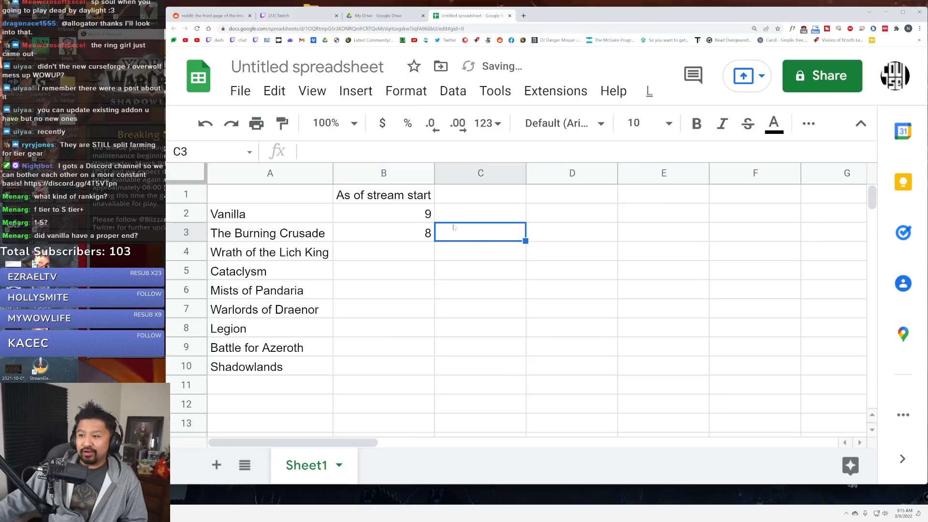
left_click(479, 194)
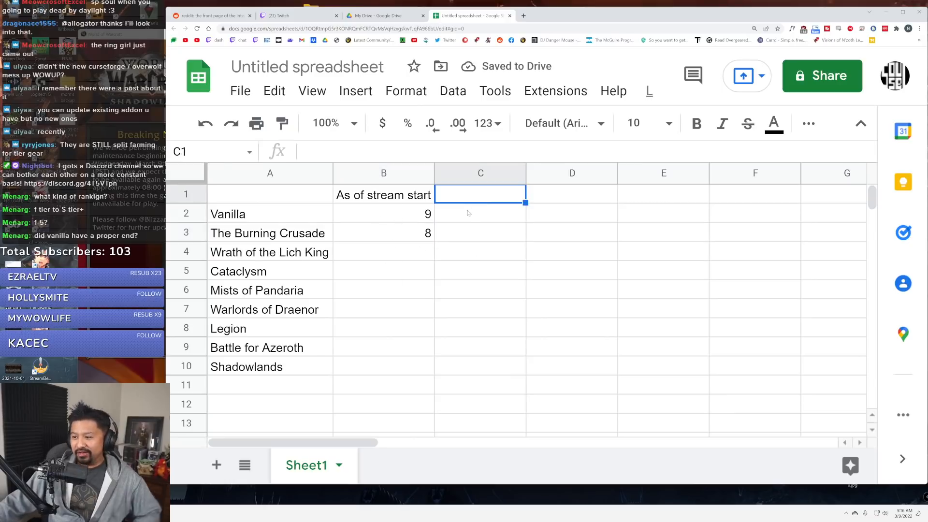
Head cell C1 with 'Later on...' as a second ranking column beside the stream-start scores.
type("Later on...")
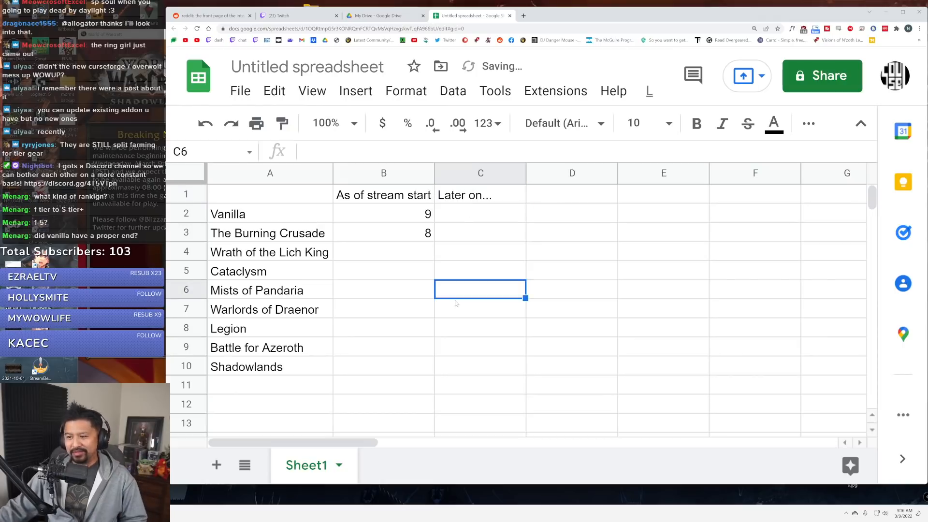
left_click(480, 346)
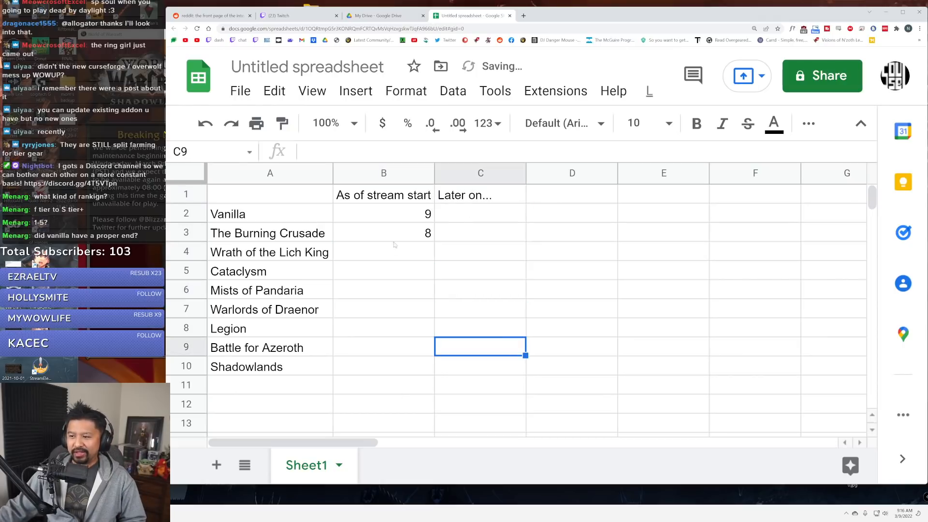
left_click(383, 233)
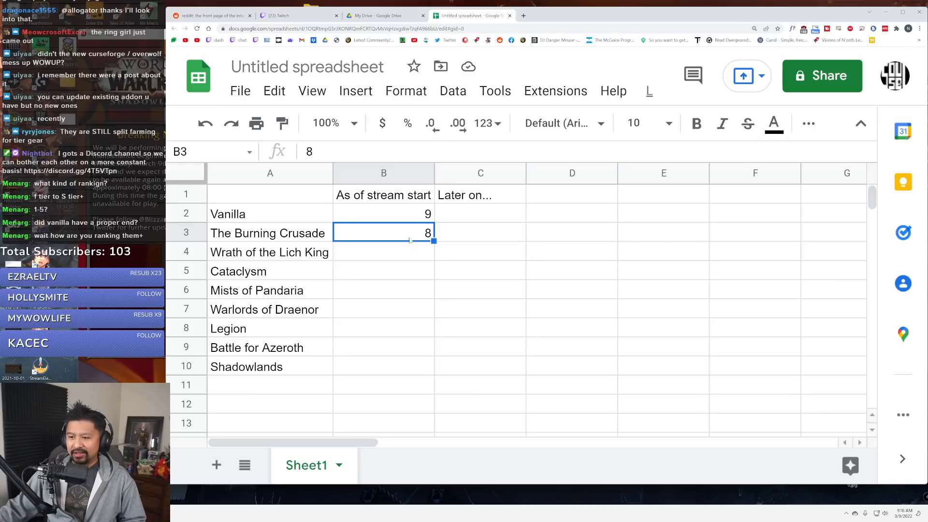
left_click(383, 385)
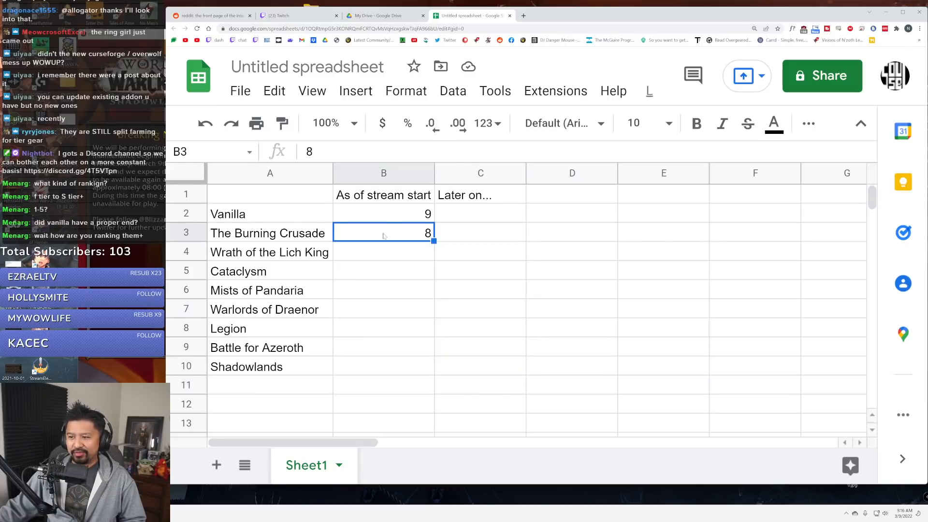
left_click(480, 404)
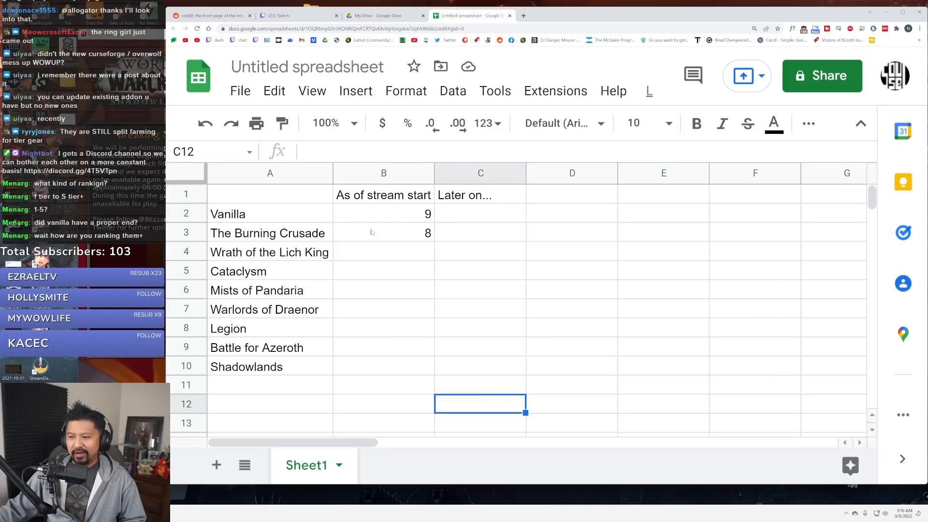
left_click(383, 213)
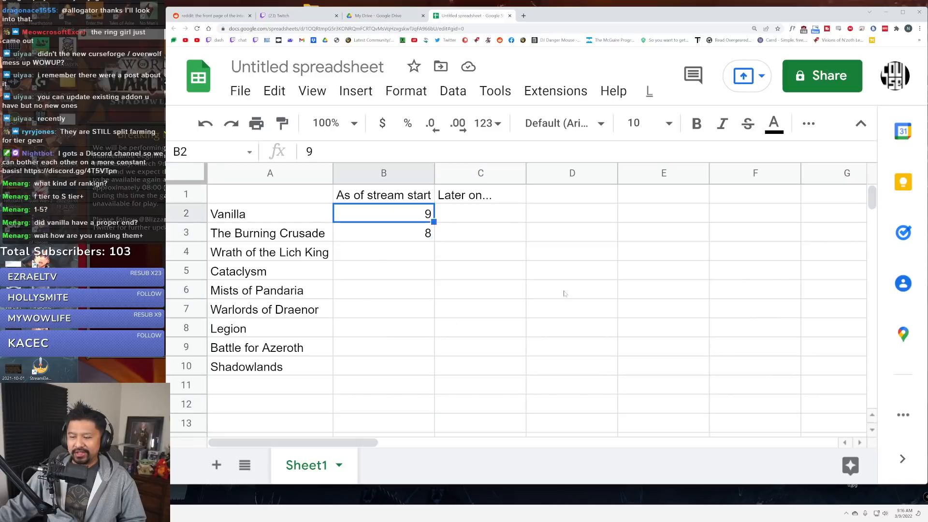
left_click(479, 364)
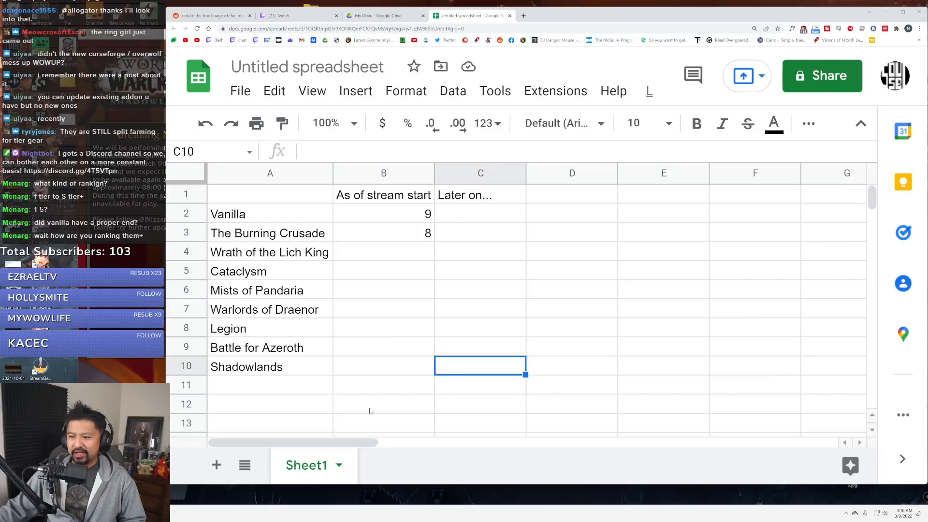
Score Legion 1 in B8 and Wrath of the Lich King 2 in B4, then select the Warlords of Draenor cell.
type("1")
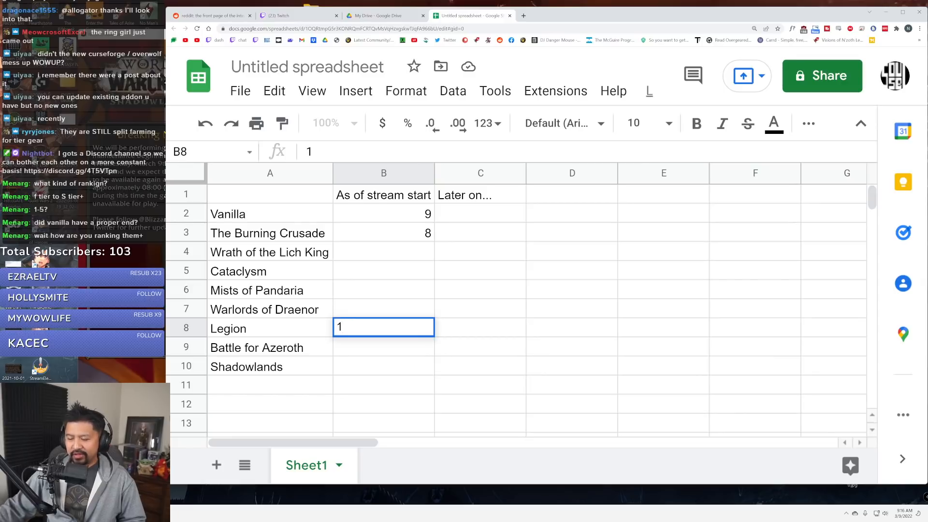
left_click(383, 251)
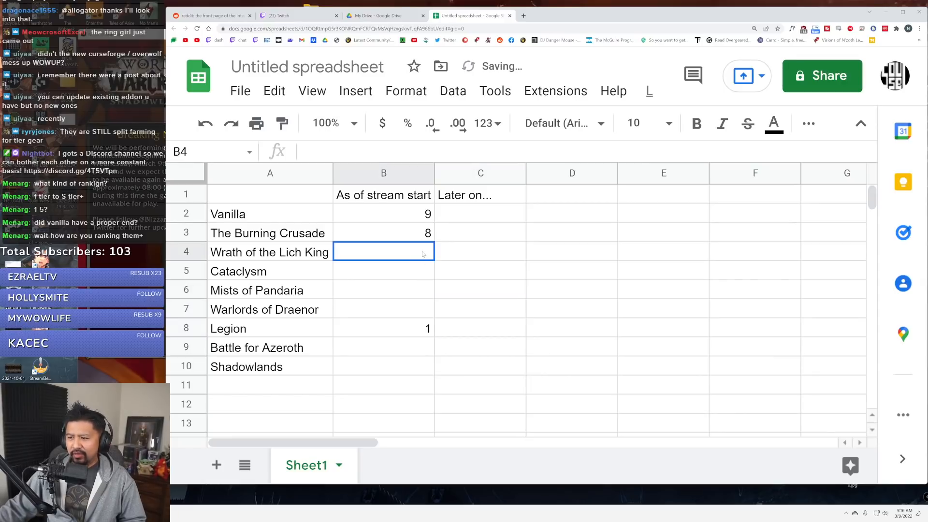
type("2")
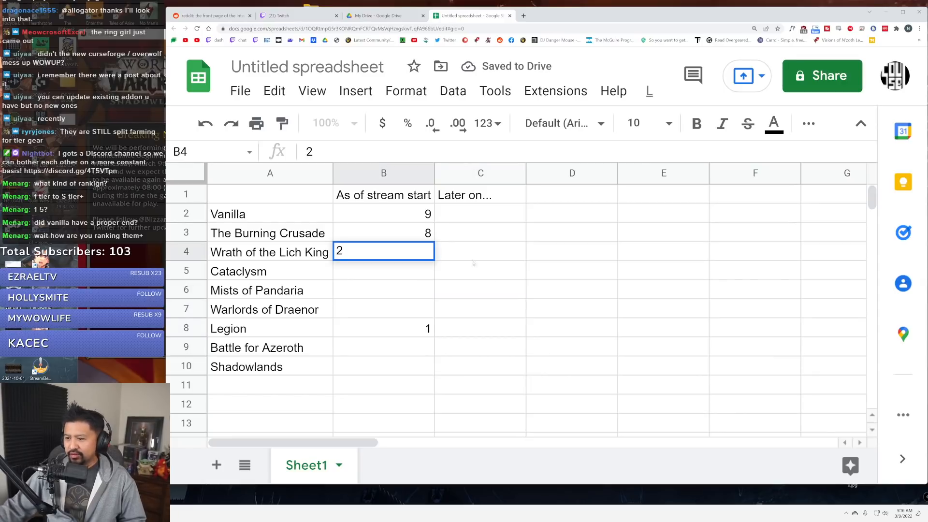
left_click(572, 289)
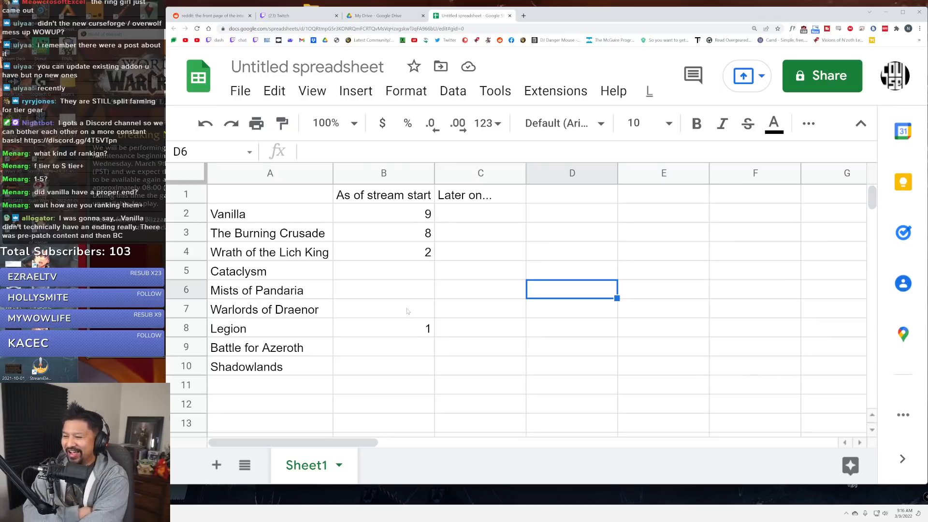
left_click(383, 366)
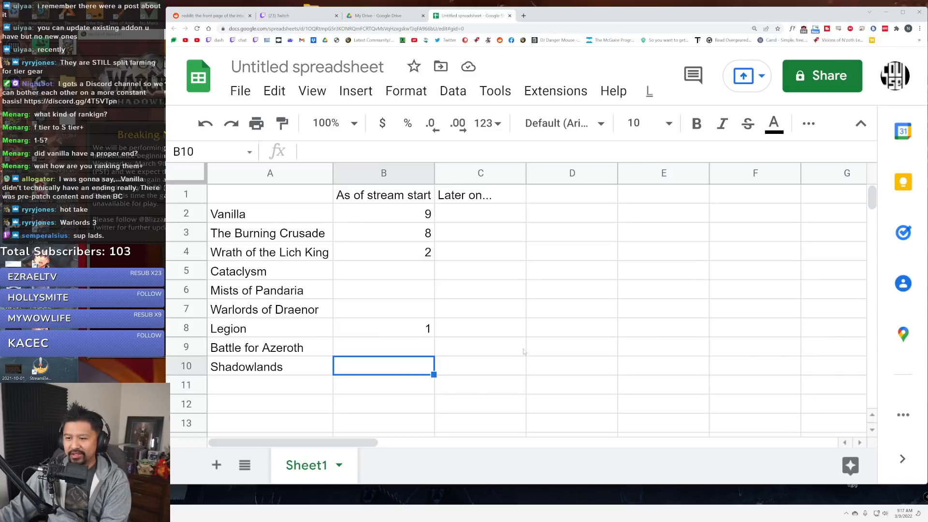
left_click(479, 345)
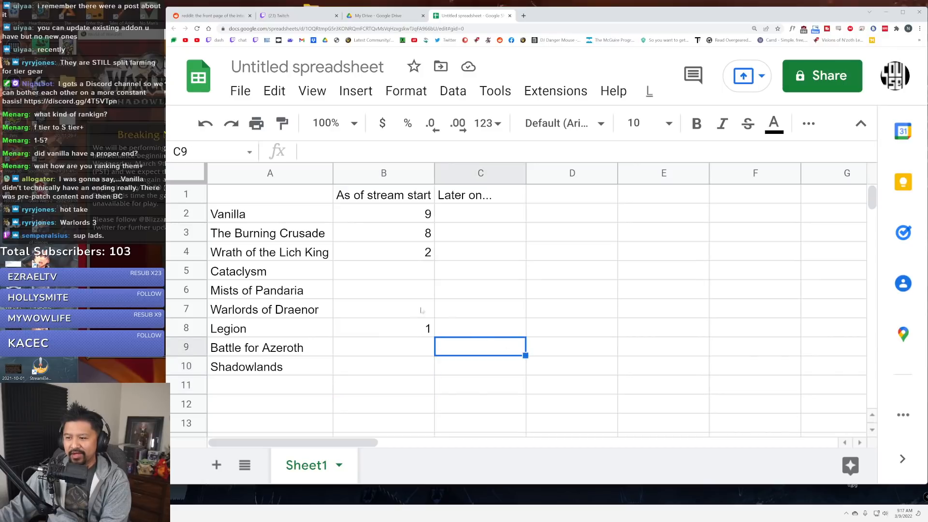
left_click(383, 309)
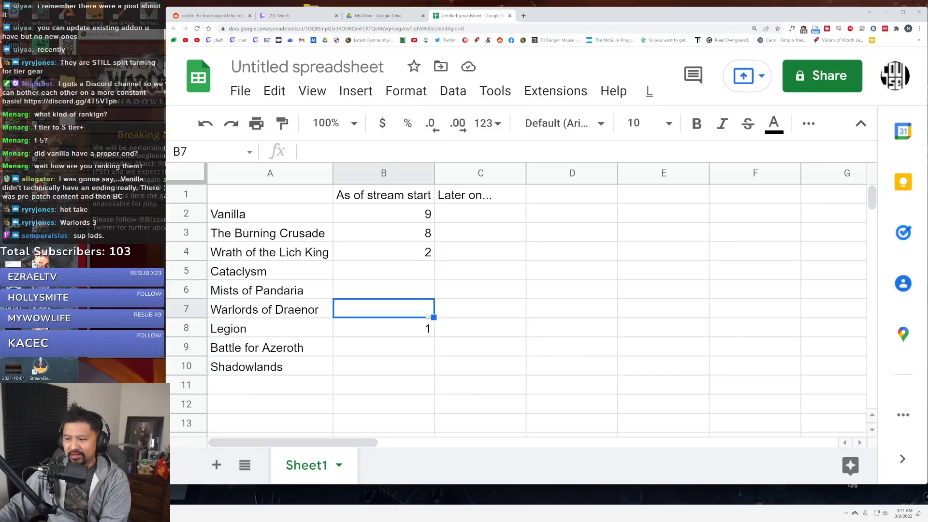
type("7")
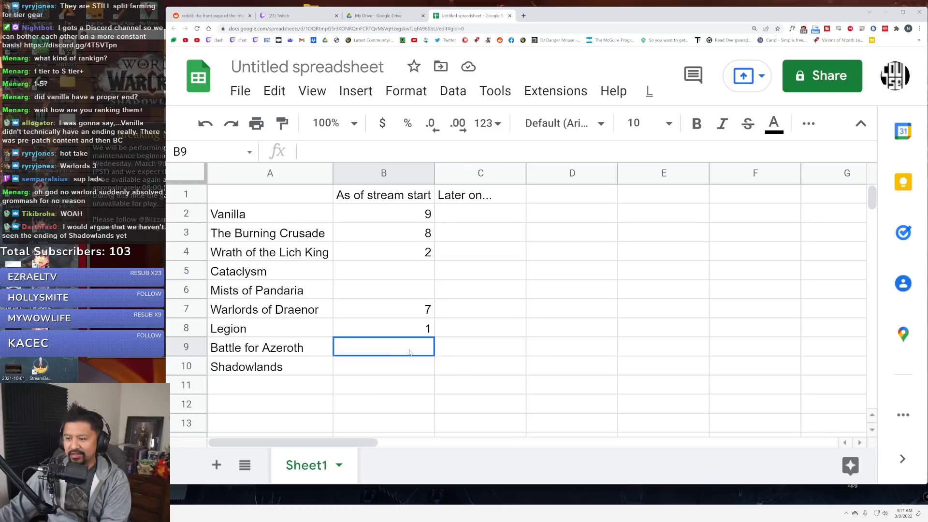
type("6")
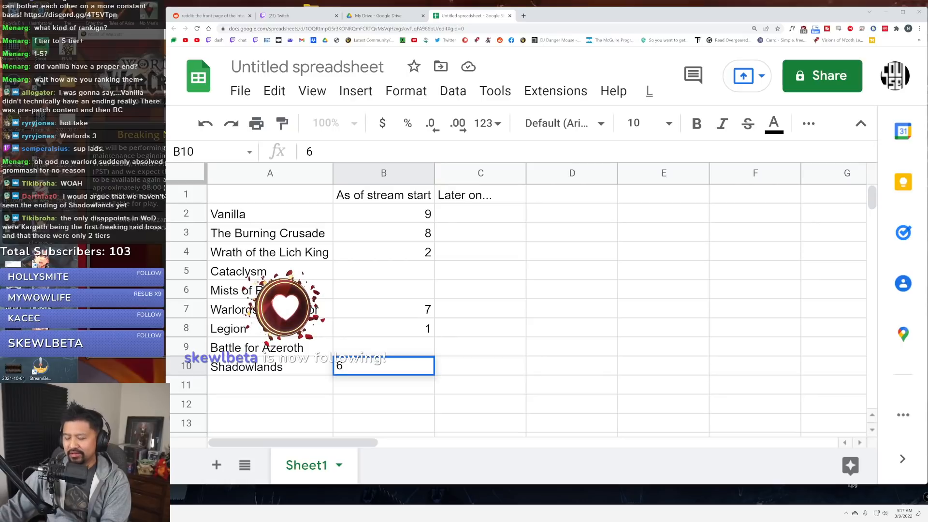
left_click(382, 347)
type("5")
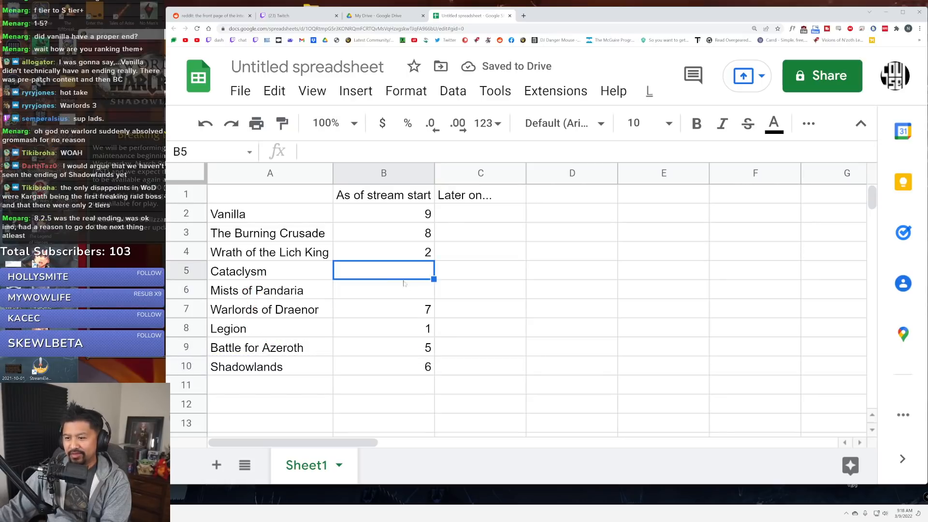
mouse_move(410, 292)
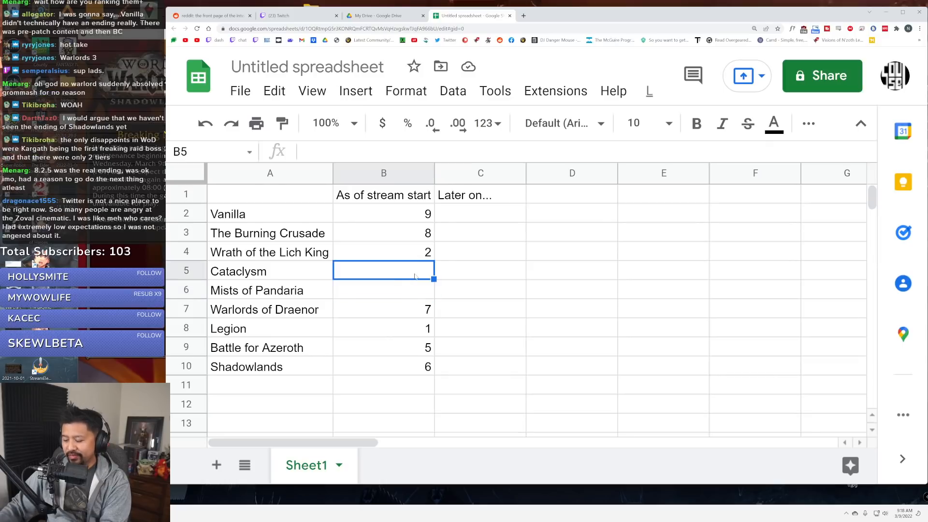
type("4")
left_click(383, 290)
type("3")
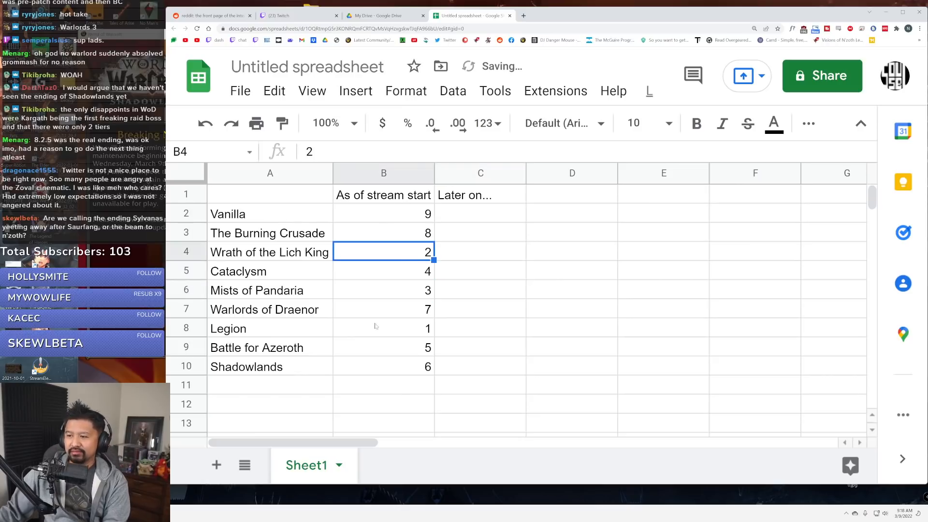
left_click(382, 328)
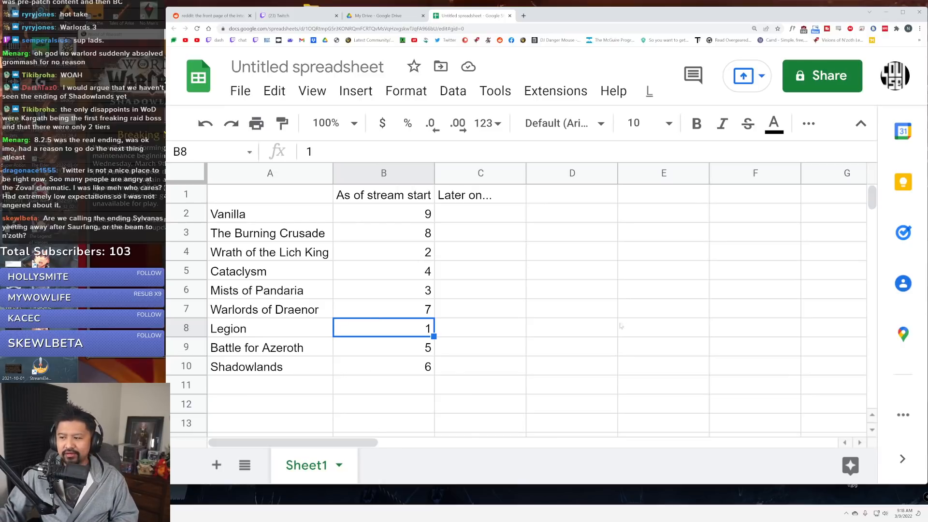
left_click(663, 288)
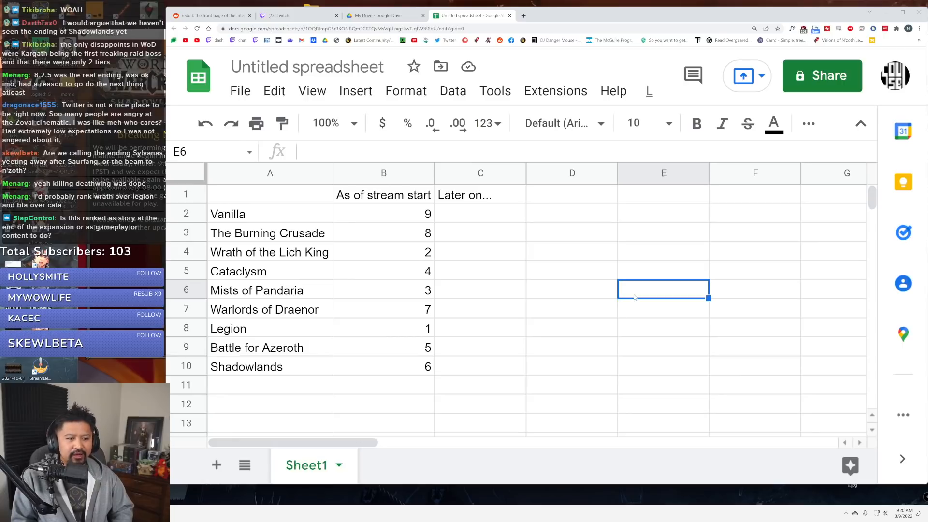
scroll("down", 3)
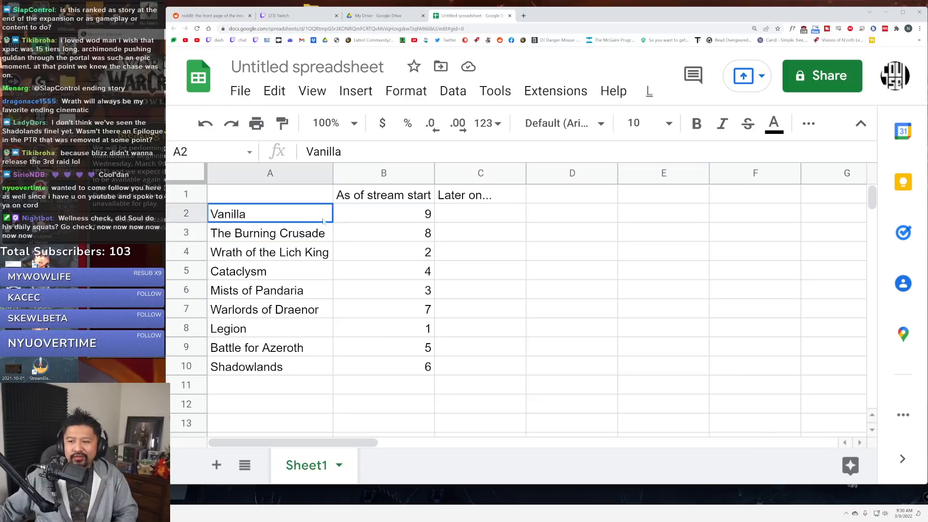
left_click_drag(270, 214, 384, 233)
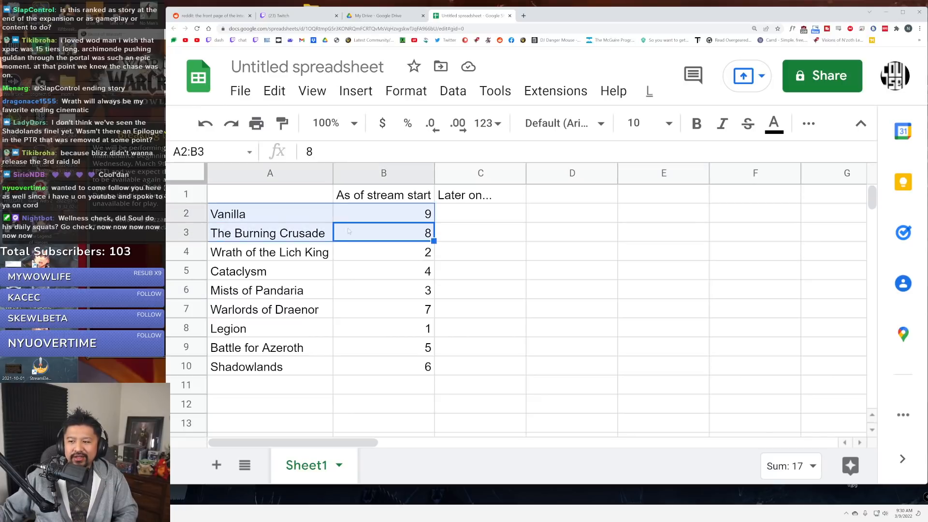
left_click(383, 214)
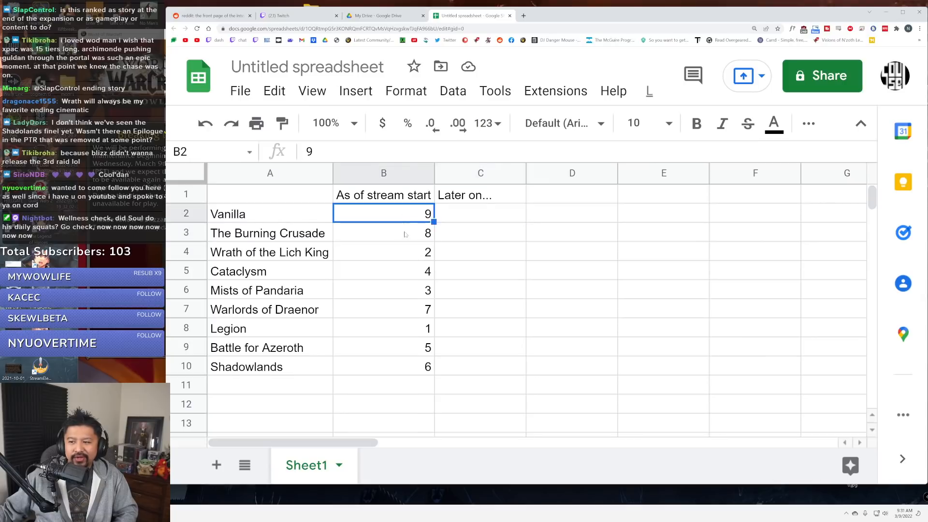
left_click(479, 213)
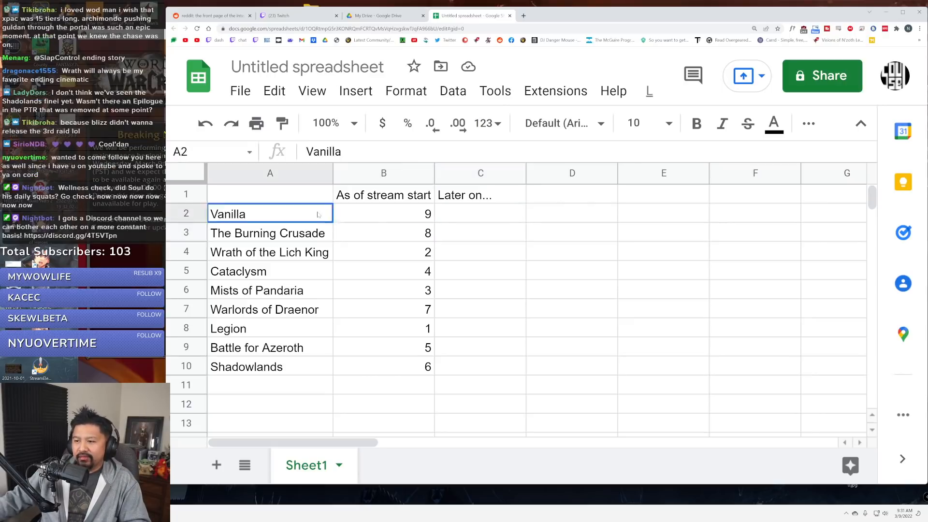
left_click(382, 213)
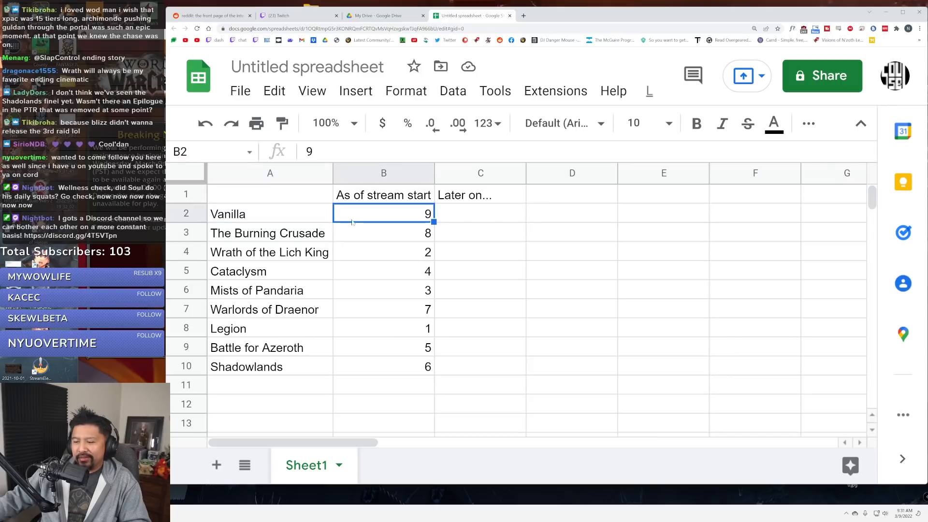
left_click(383, 233)
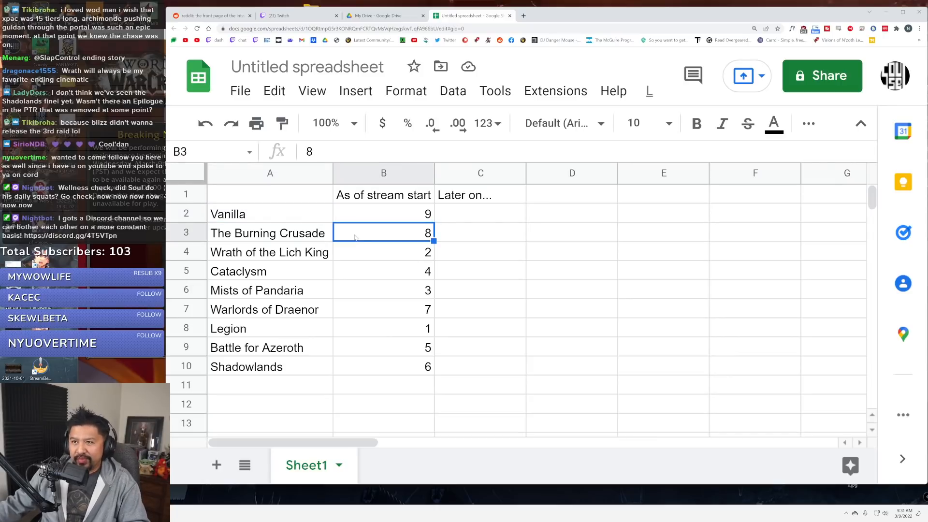
left_click(383, 290)
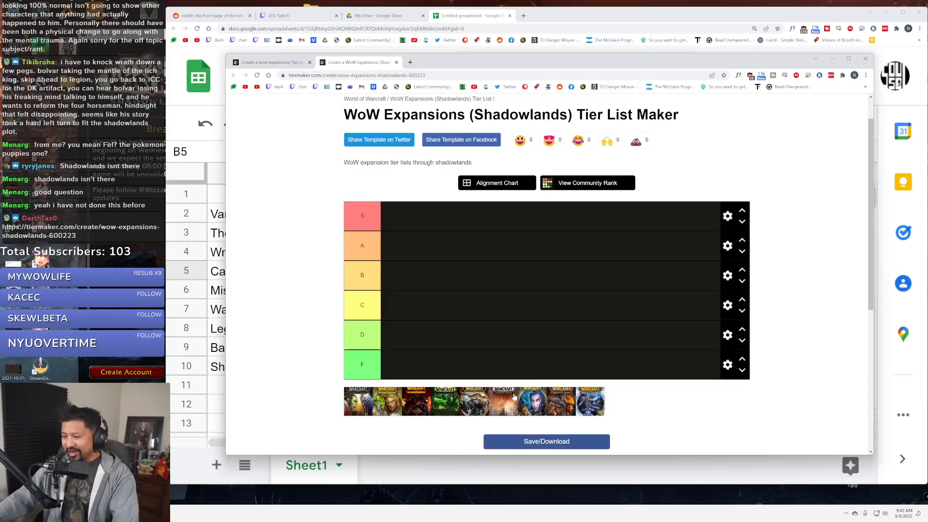
Maximize the TierMaker window and scroll to the empty S–F tiers and the nine expansion covers.
left_click_drag(415, 402, 429, 373)
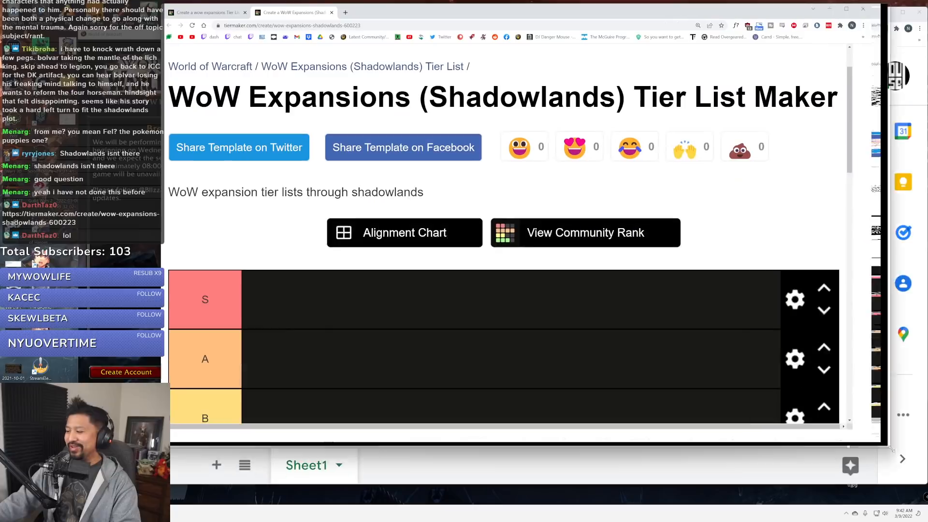
scroll("down", 3)
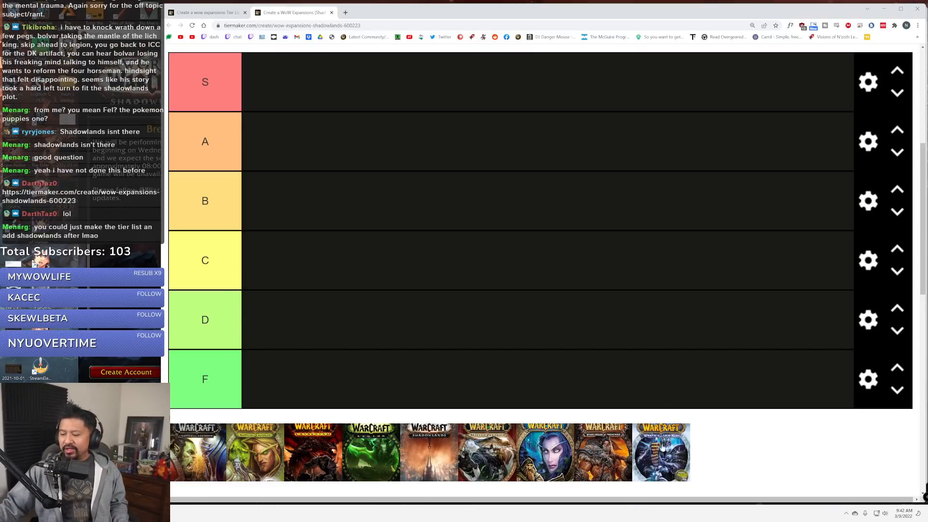
Place the icy blue and green covers in S, the blue cover in the bottom tier, and the red cover plus others in D.
left_click_drag(661, 451, 270, 81)
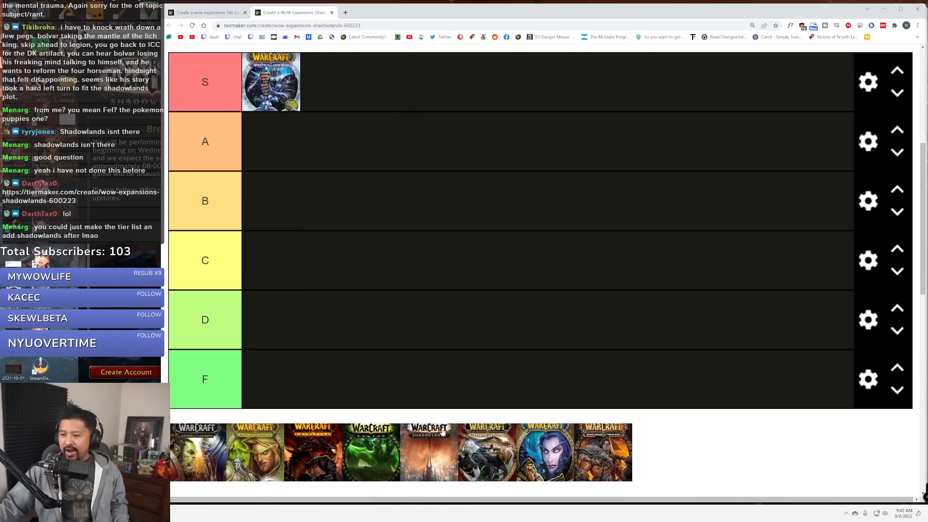
left_click_drag(371, 451, 318, 89)
type("No \"proper\" ending")
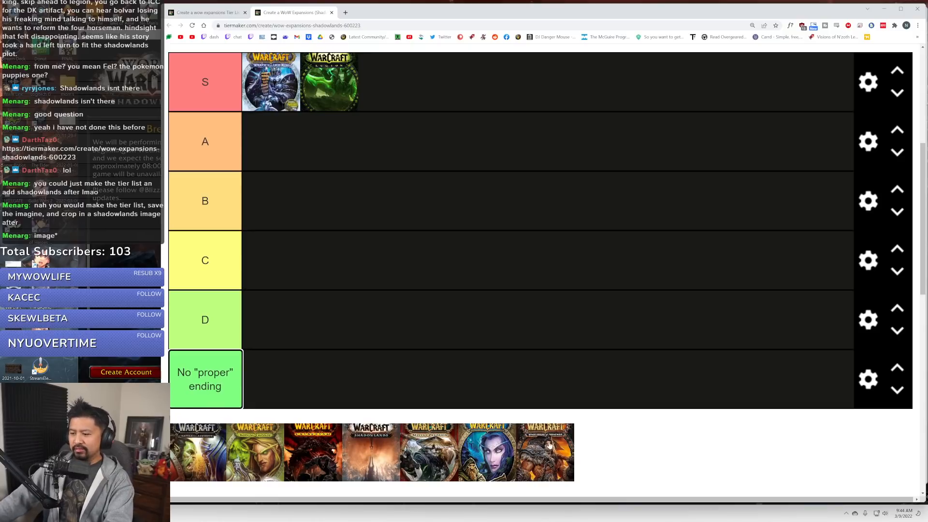
left_click_drag(485, 452, 271, 379)
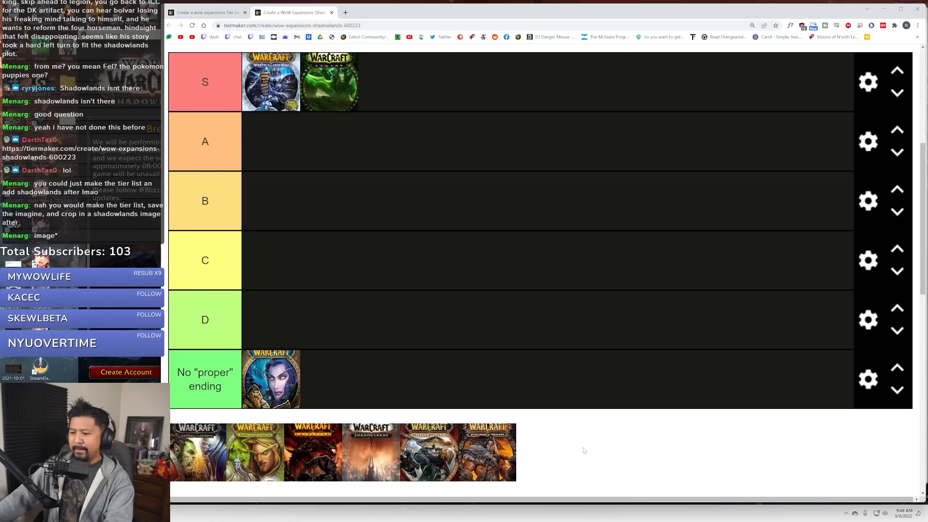
mouse_move(251, 454)
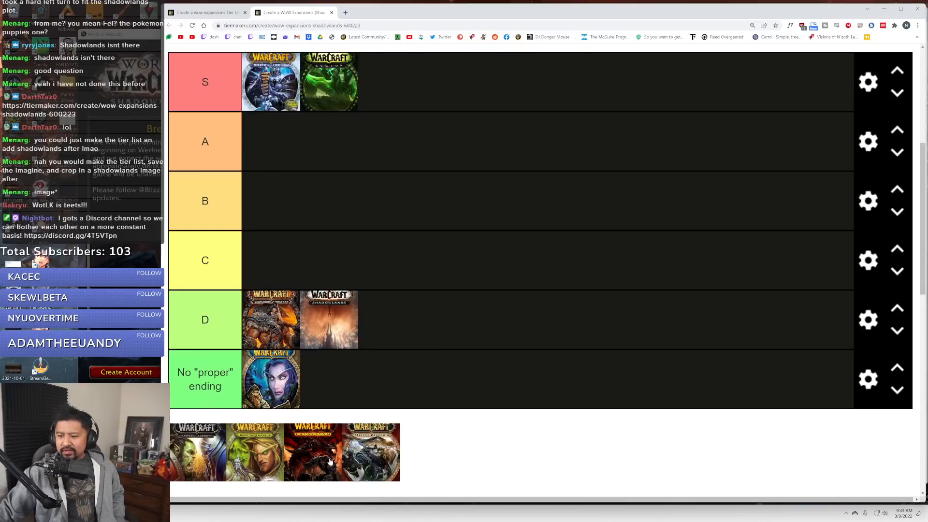
left_click_drag(313, 453, 386, 320)
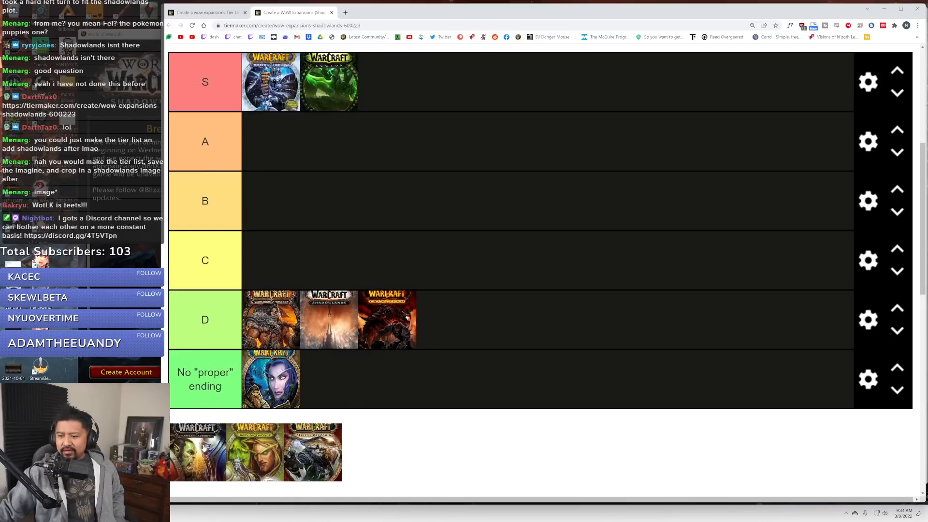
left_click_drag(197, 452, 444, 319)
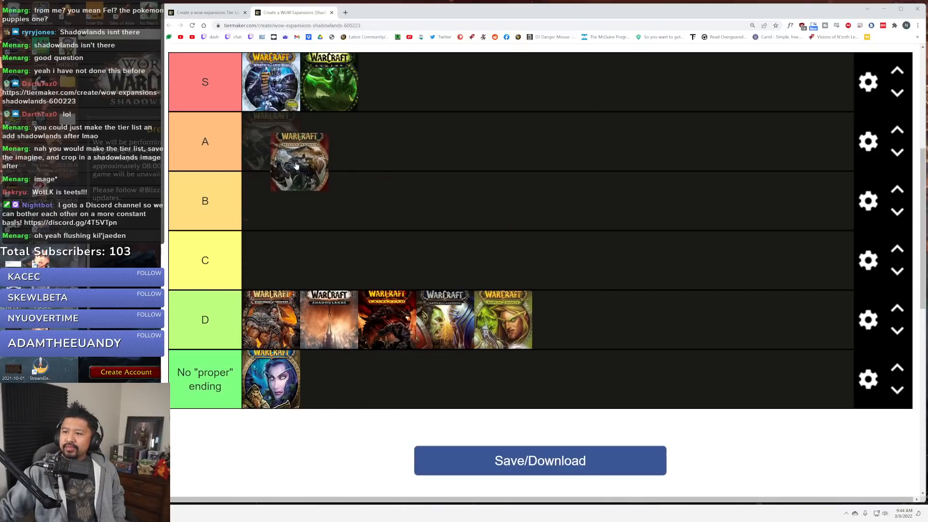
Settle the grey and red covers in B and shuffle the remaining covers between the B, C and D tiers.
left_click_drag(298, 165, 270, 141)
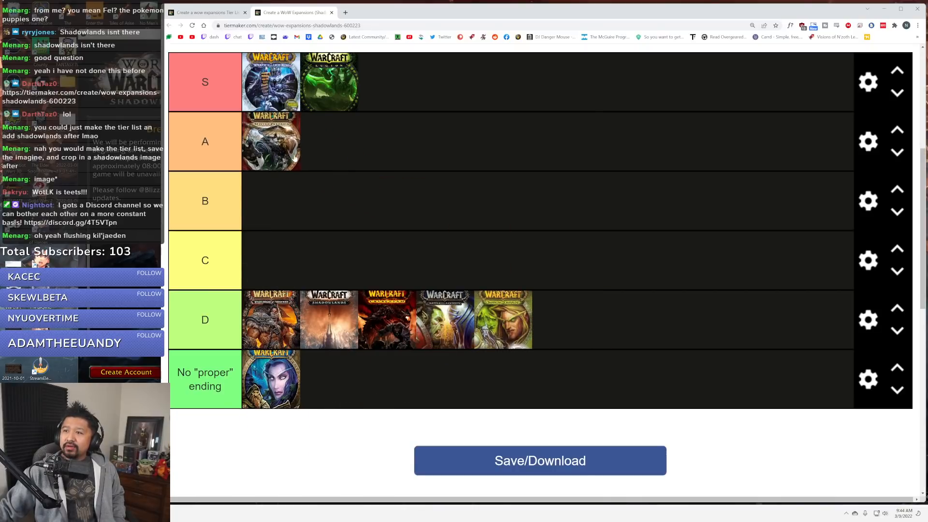
left_click_drag(271, 141, 270, 201)
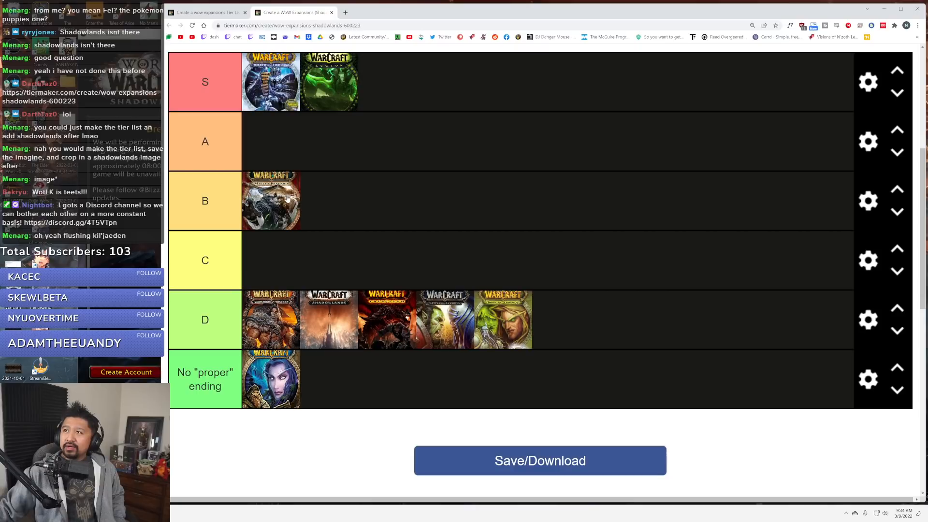
left_click_drag(387, 319, 345, 207)
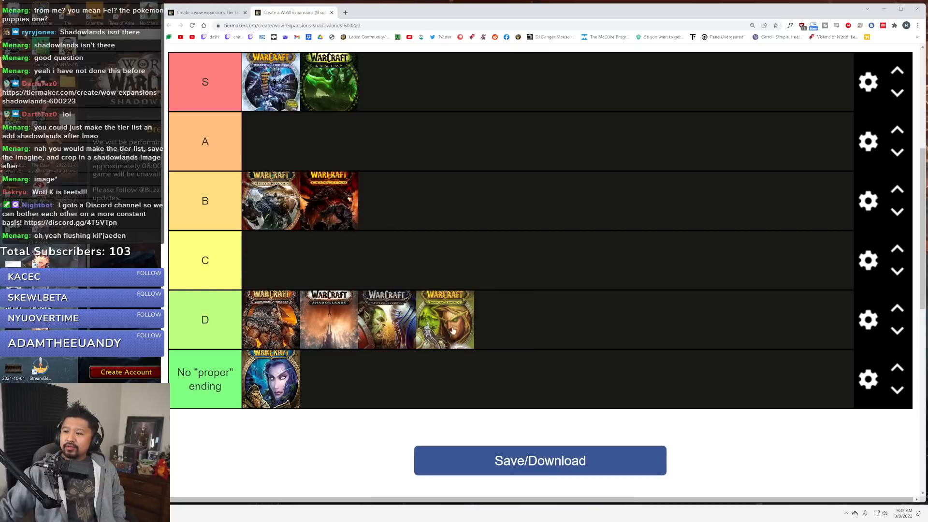
left_click_drag(386, 320, 385, 201)
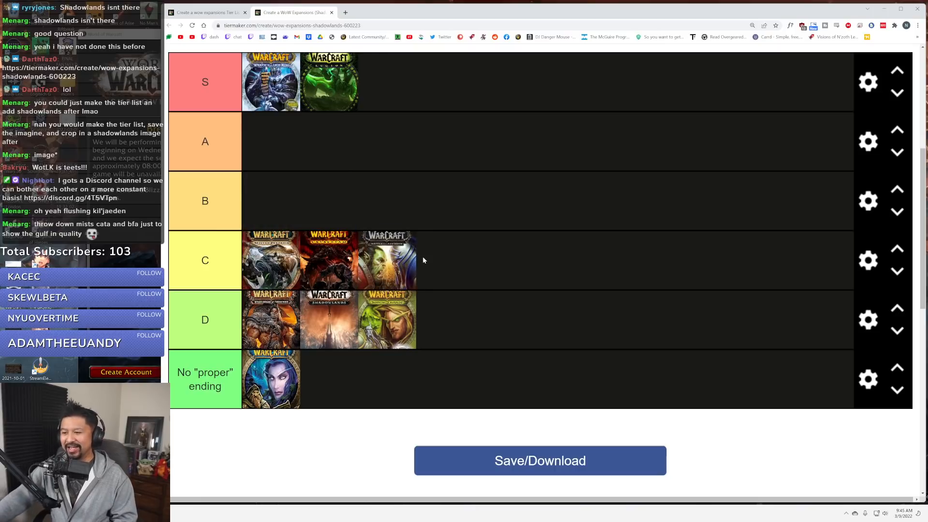
mouse_move(391, 334)
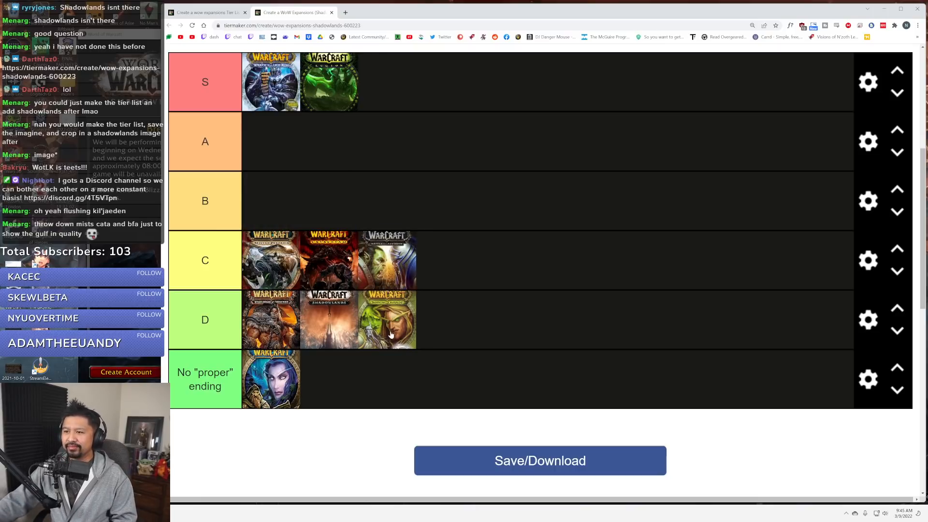
left_click_drag(387, 319, 444, 260)
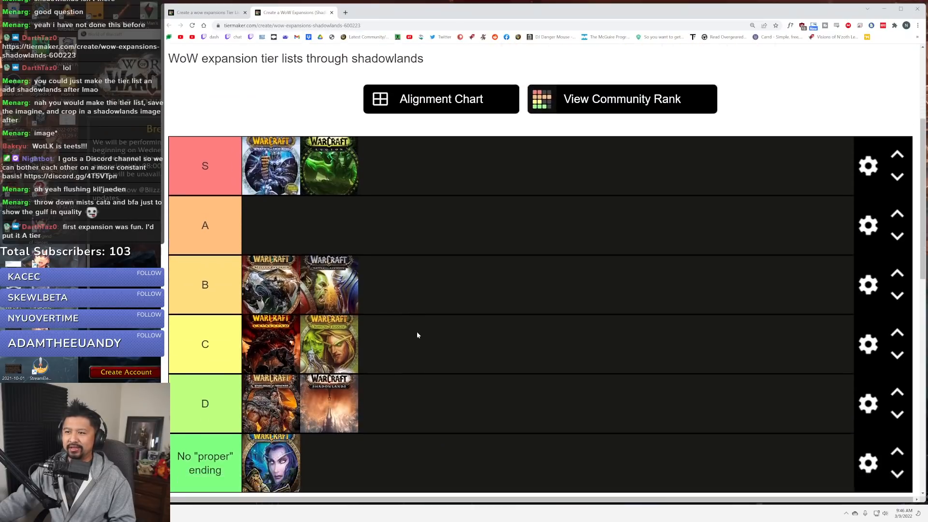
Scroll down the tier list to reach the B and C rows.
scroll("down", 3)
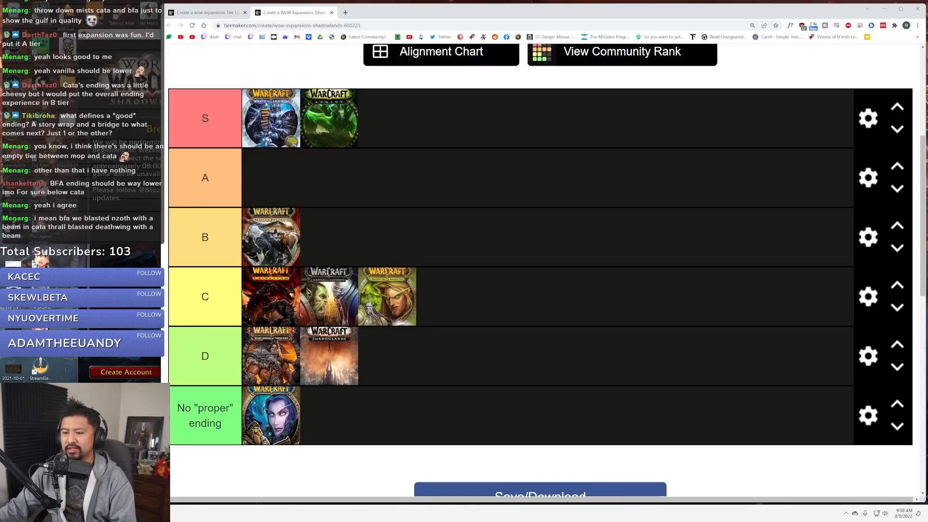
Rename the C tier label, typing 'Well that happ' as its new name.
left_click(205, 356)
type("Forgettable")
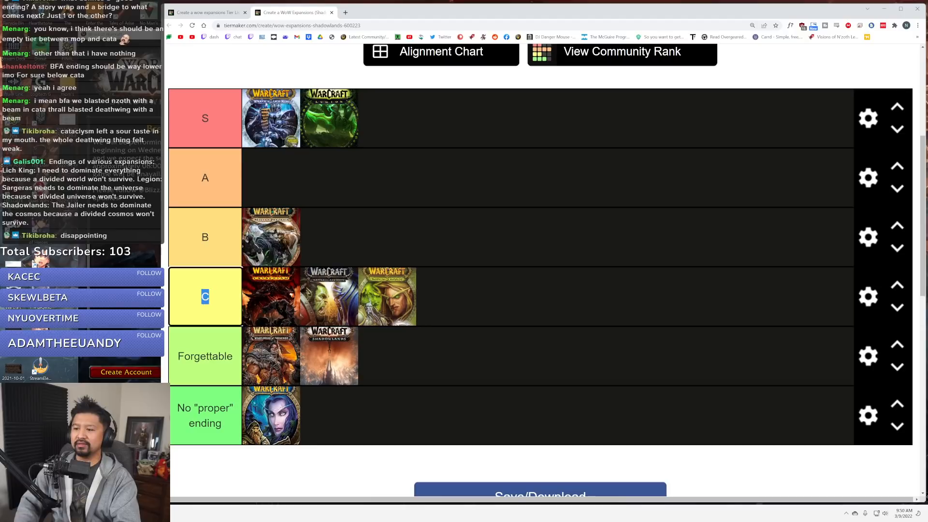
type("Well that happ")
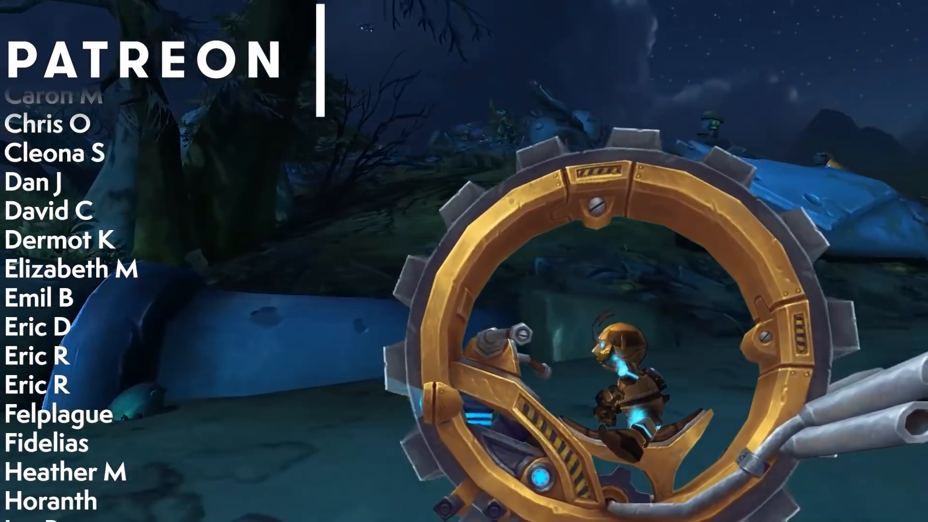
scroll("down", 3)
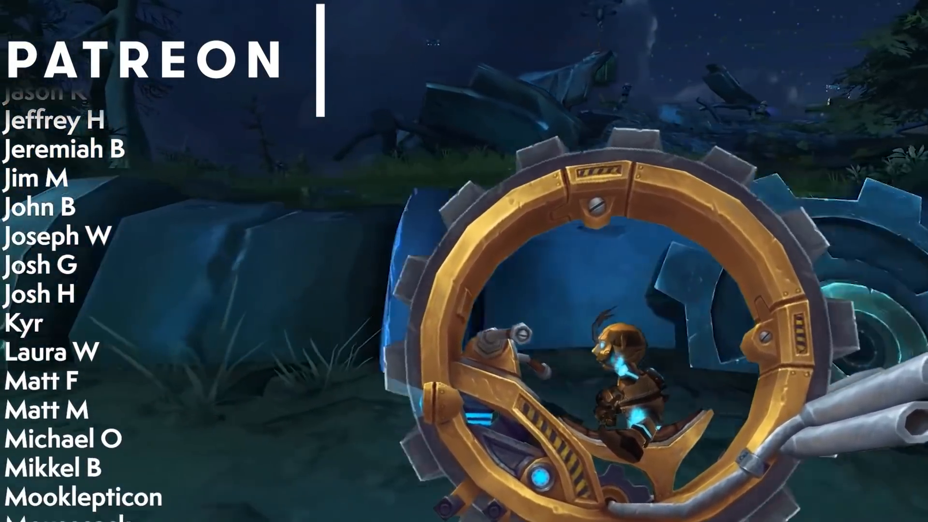
scroll("down", 3)
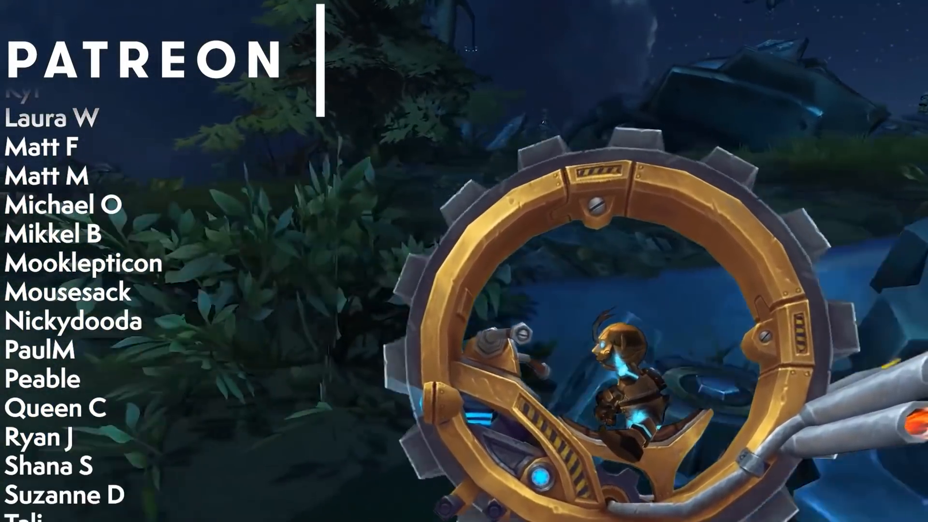